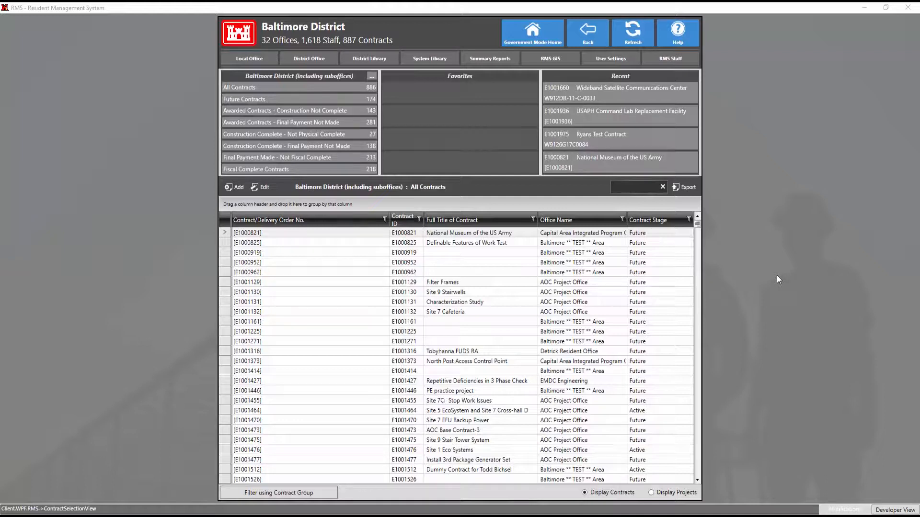
{"action": "mouse_move", "coordinate": [767, 275]}
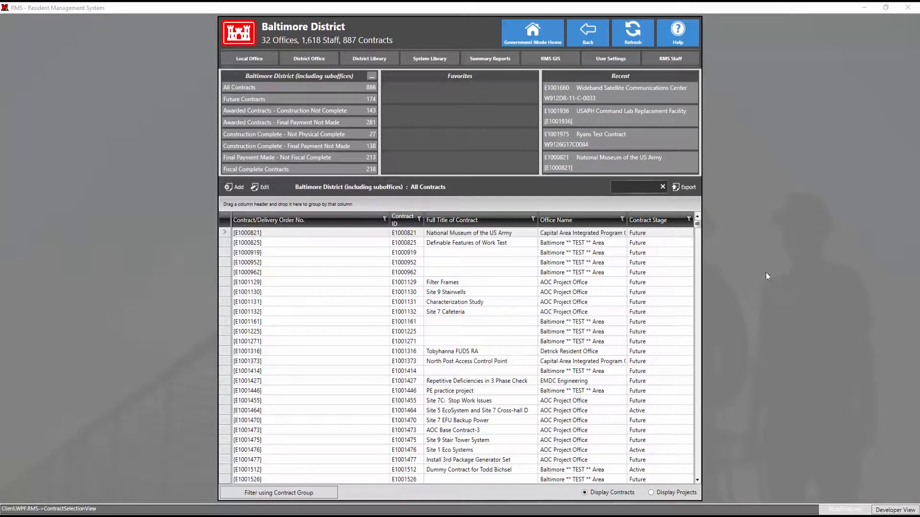
Step: Show the Baltimore District Contract Groups list via the District Library
{"action": "left_click", "coordinate": [369, 58]}
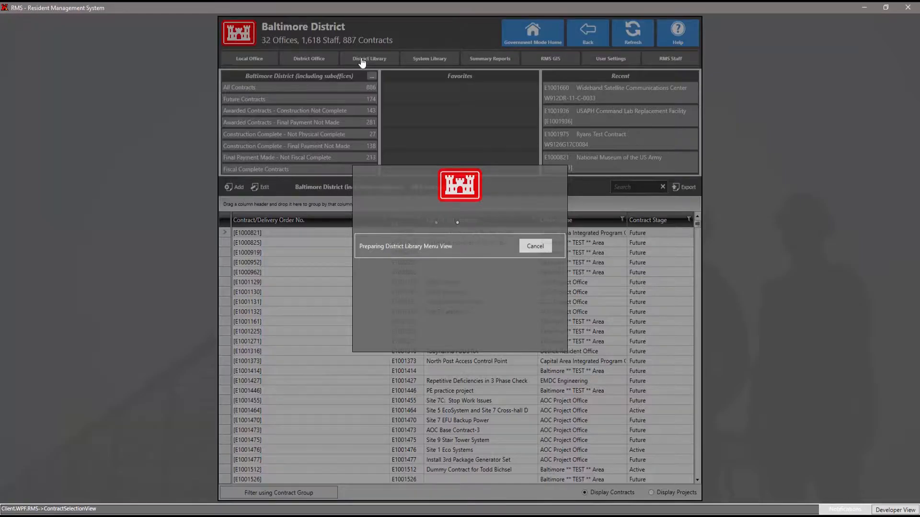
{"action": "left_click", "coordinate": [368, 58]}
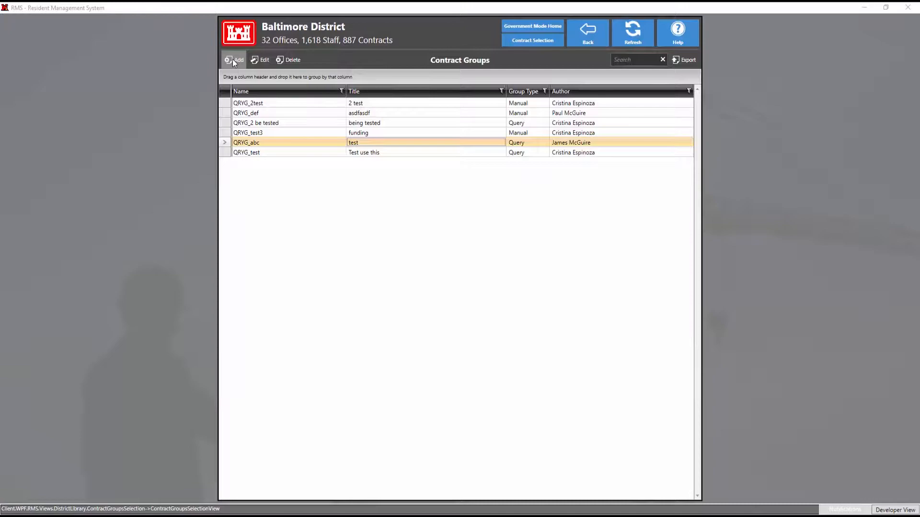
Step: Add contract group QRYG_RMSSUPPORT titled 'RMSSUPPORT CONTRACT GROUP'
{"action": "left_click", "coordinate": [234, 59]}
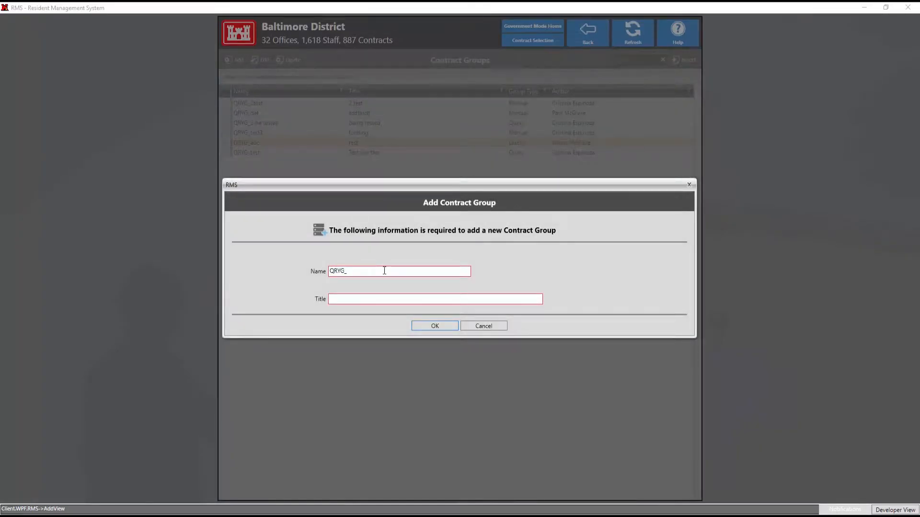
{"action": "type", "text": "RMSSUPPORT"}
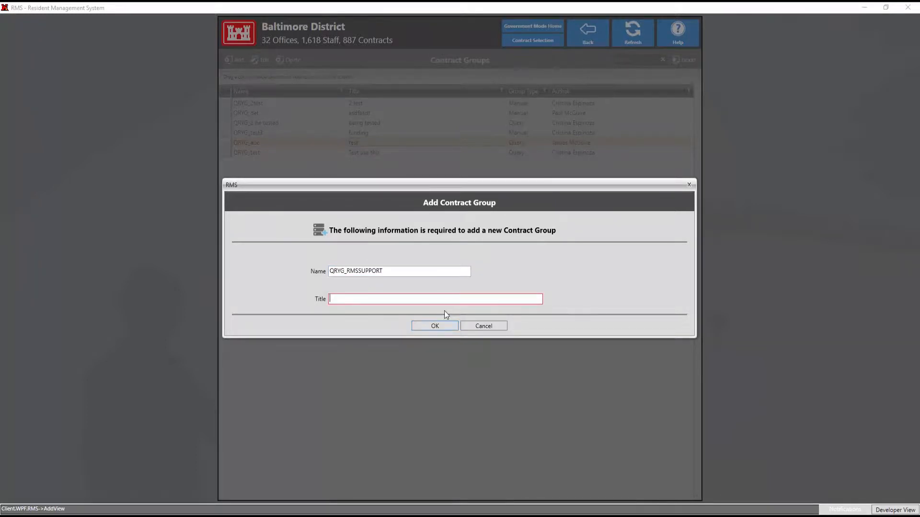
{"action": "type", "text": "RMSSUPPORT CONTRACT GROUP"}
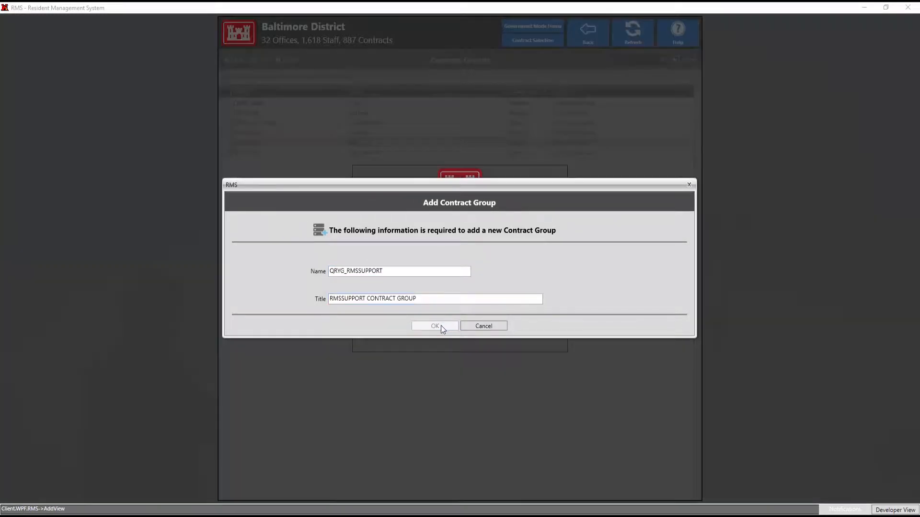
{"action": "left_click", "coordinate": [435, 326]}
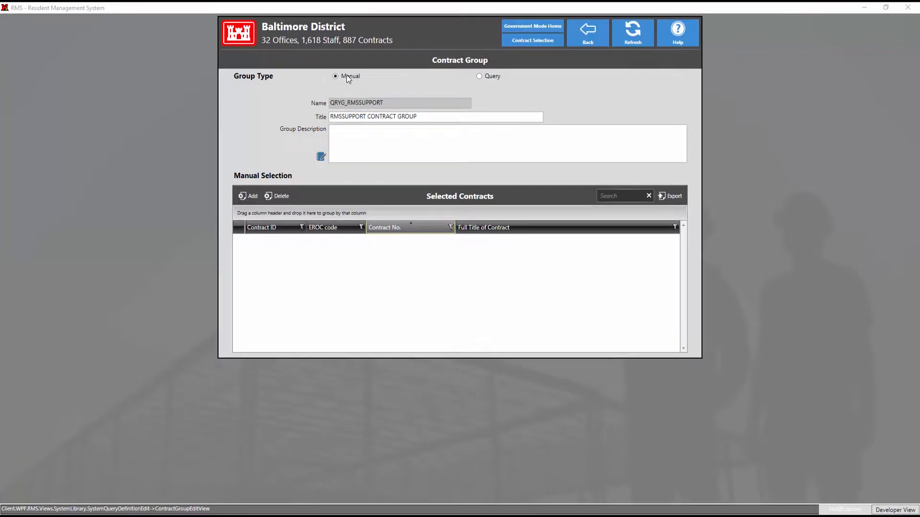
{"action": "mouse_move", "coordinate": [478, 195]}
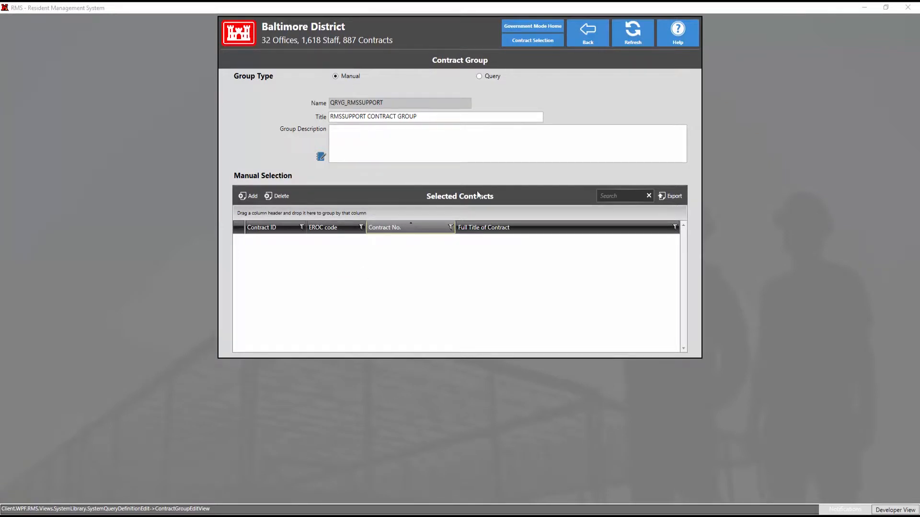
{"action": "mouse_move", "coordinate": [504, 93]}
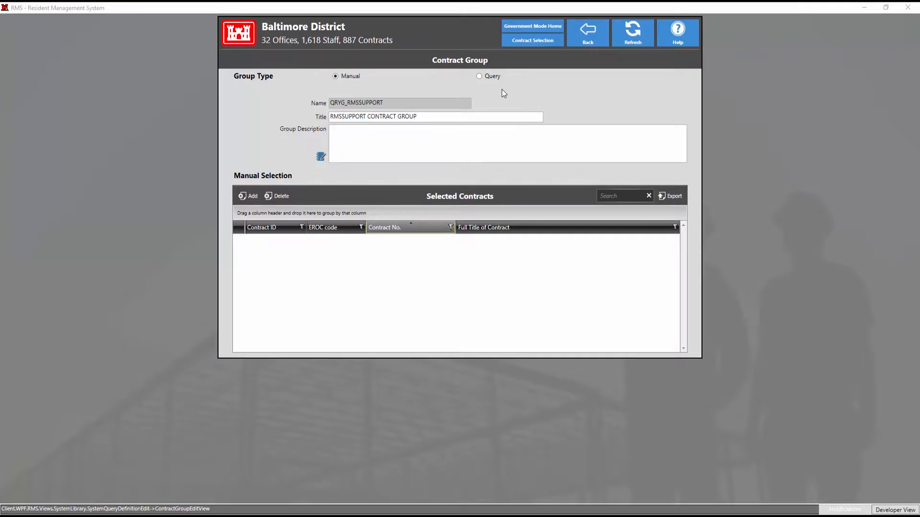
{"action": "mouse_move", "coordinate": [259, 262]}
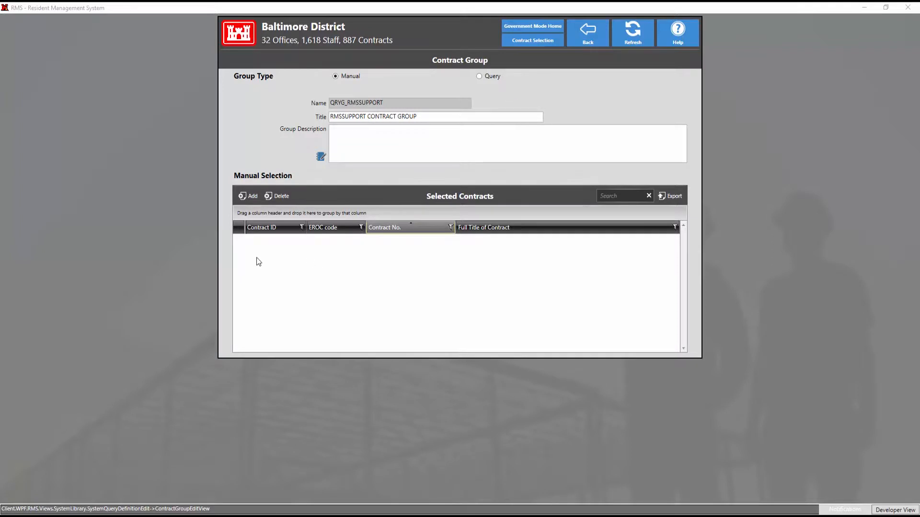
Step: Add contracts E1000072, E1000073 and E1000120 to the group's manual selection
{"action": "left_click", "coordinate": [247, 196]}
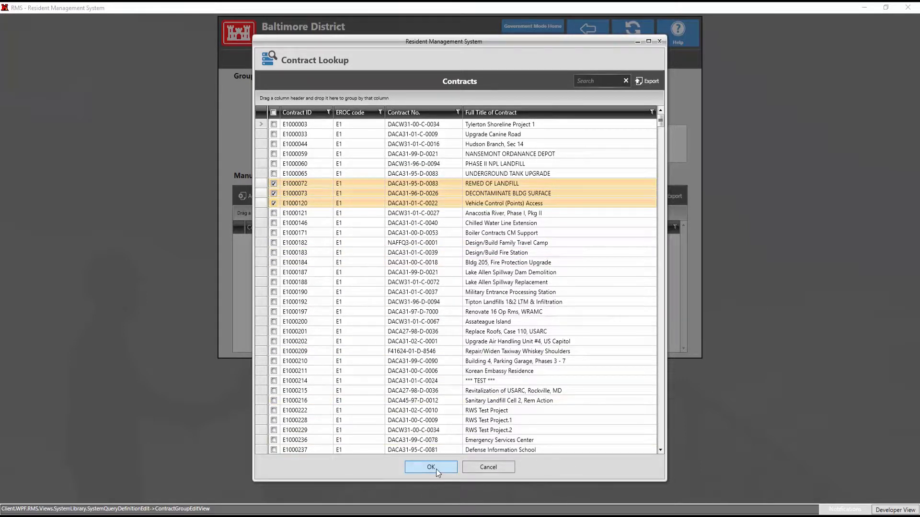
{"action": "left_click", "coordinate": [431, 467]}
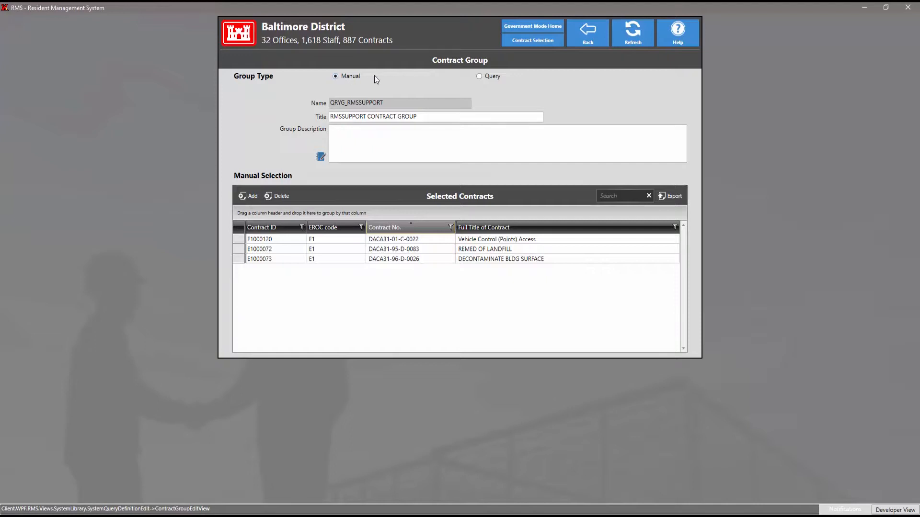
{"action": "mouse_move", "coordinate": [483, 77]}
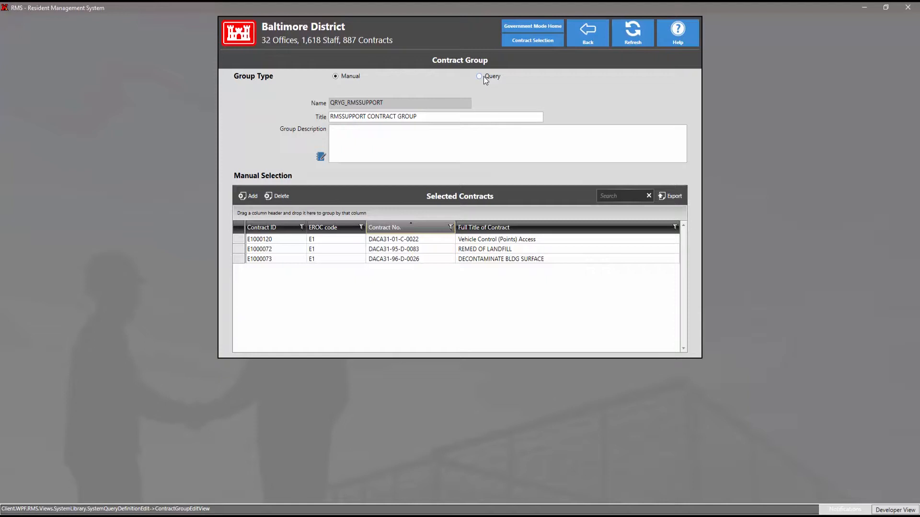
Step: Switch the group to Query with SQL "select * from contract_stub where office_id = 'E1000034'" and execute it
{"action": "left_click", "coordinate": [479, 76]}
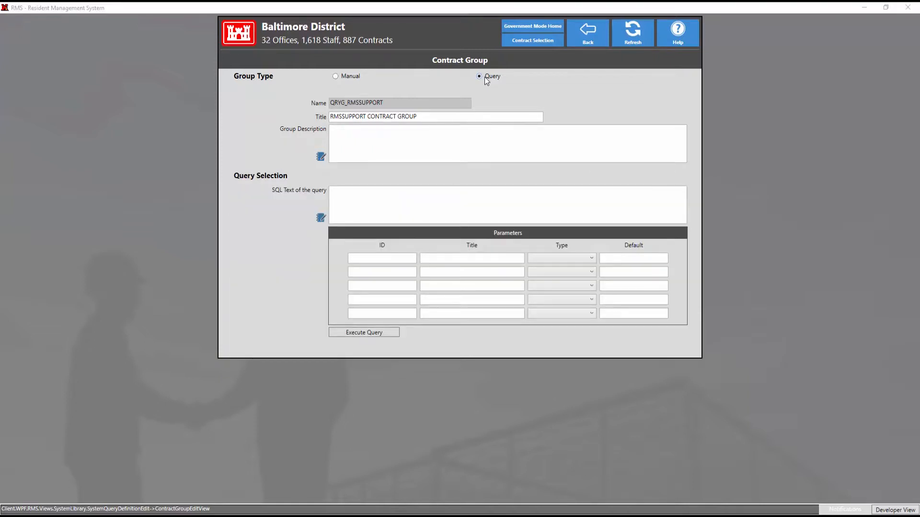
{"action": "left_click", "coordinate": [375, 198]}
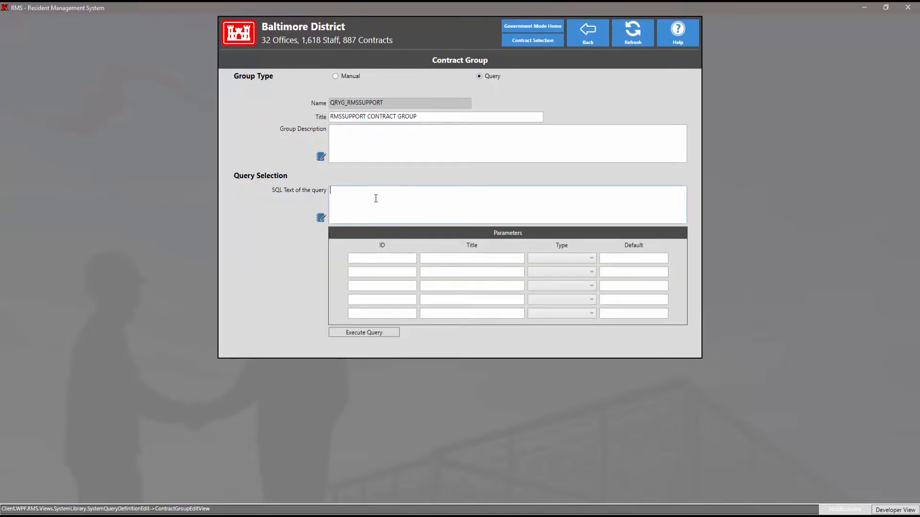
{"action": "type", "text": "select * from contract_stub where office_id = 'E1000034'"}
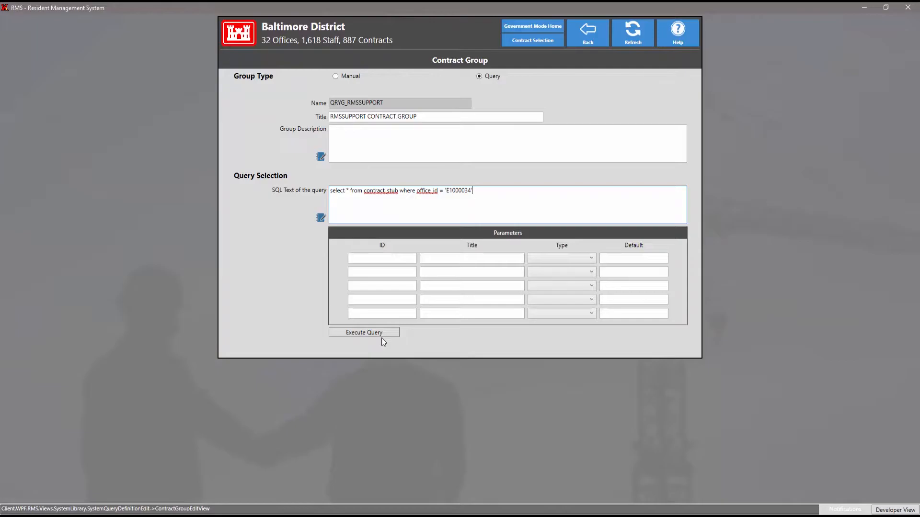
{"action": "left_click", "coordinate": [364, 332]}
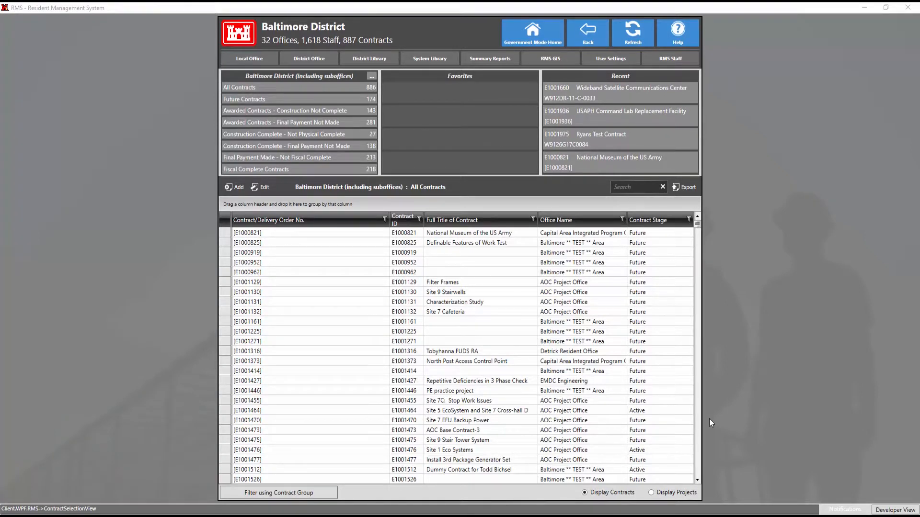
Step: Filter the contract list by the QRYG_RMSSUPPORT contract group
{"action": "left_click", "coordinate": [467, 391]}
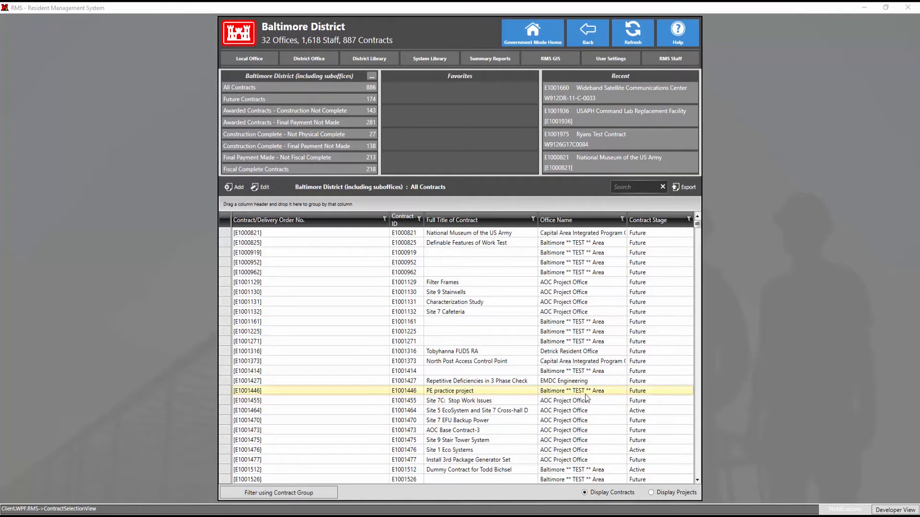
{"action": "left_click", "coordinate": [278, 493]}
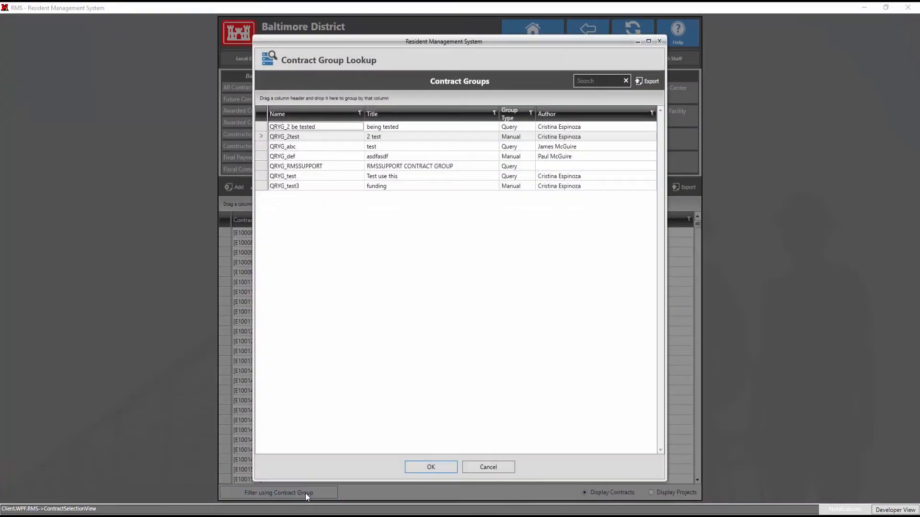
{"action": "left_click", "coordinate": [409, 167]}
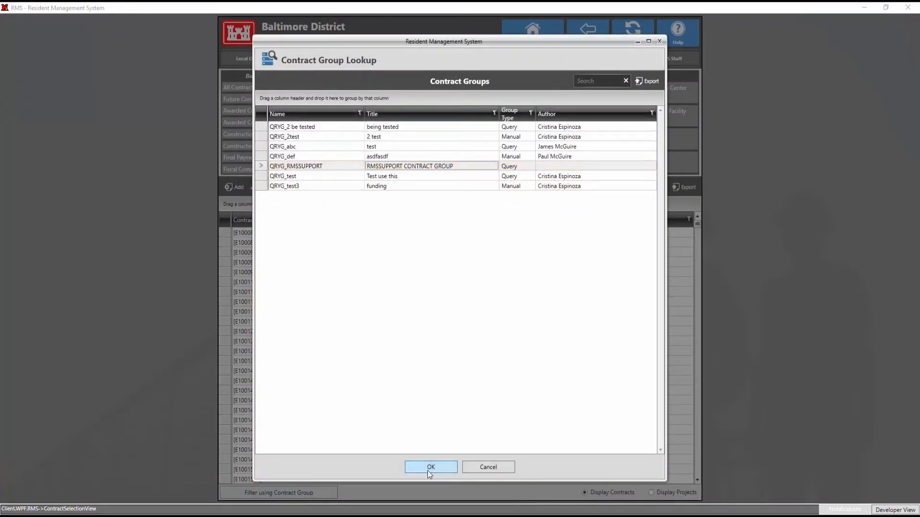
{"action": "left_click", "coordinate": [431, 467]}
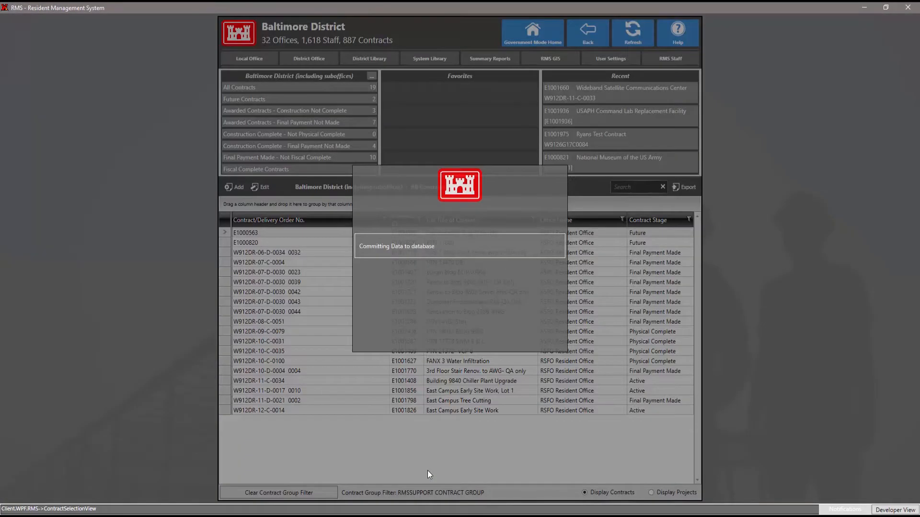